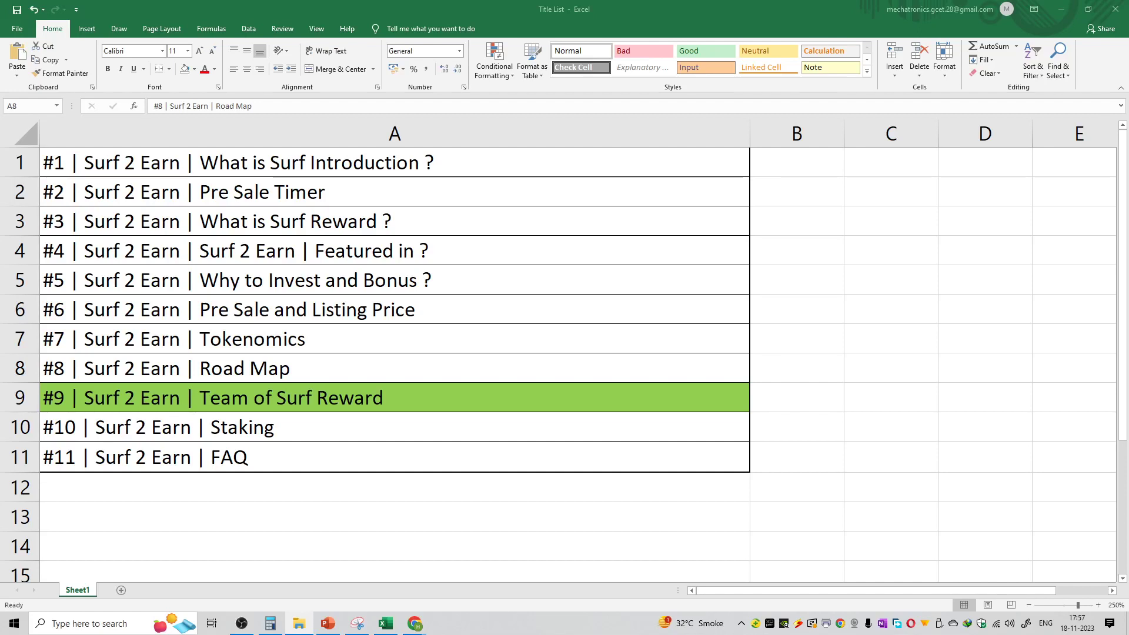
# Switch to Chrome and scroll the Surf Reward site down to the team member list.
pyautogui.click(414, 623)
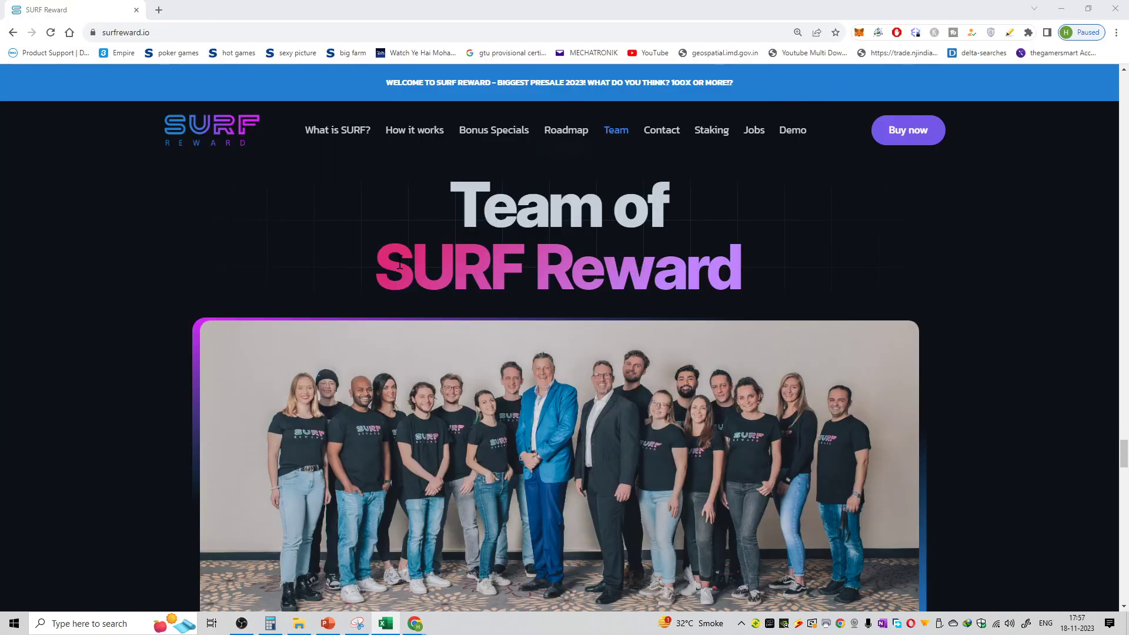
pyautogui.moveTo(900, 293)
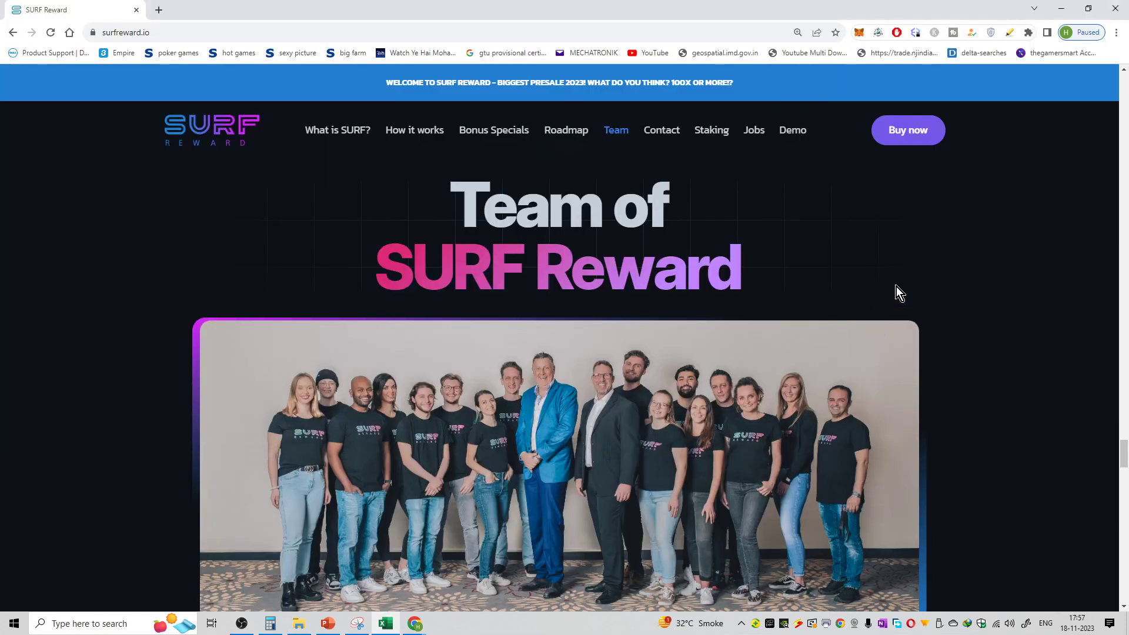
pyautogui.scroll(-3)
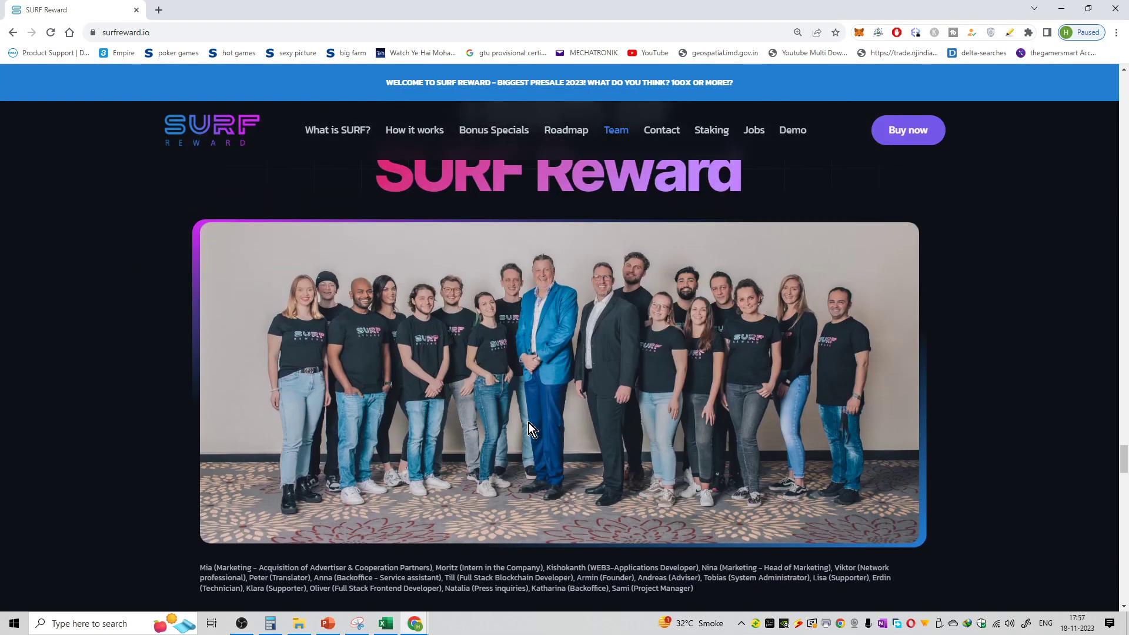
pyautogui.scroll(-3)
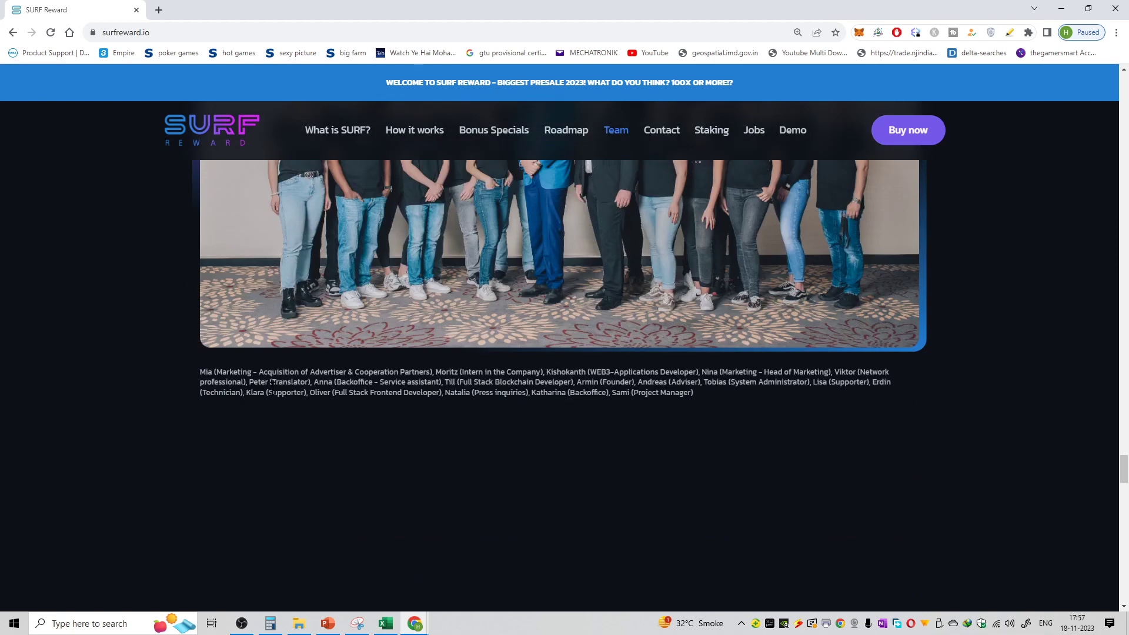
# Scroll past the About us text and click 'Check out the team' to open team.html.
pyautogui.click(797, 32)
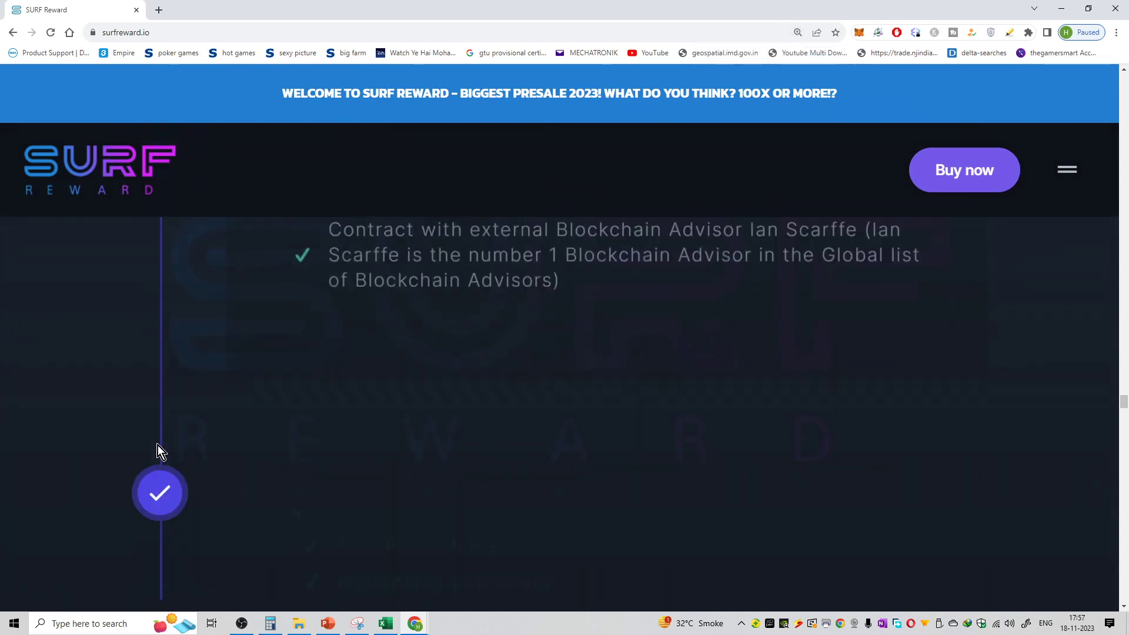
pyautogui.scroll(-3)
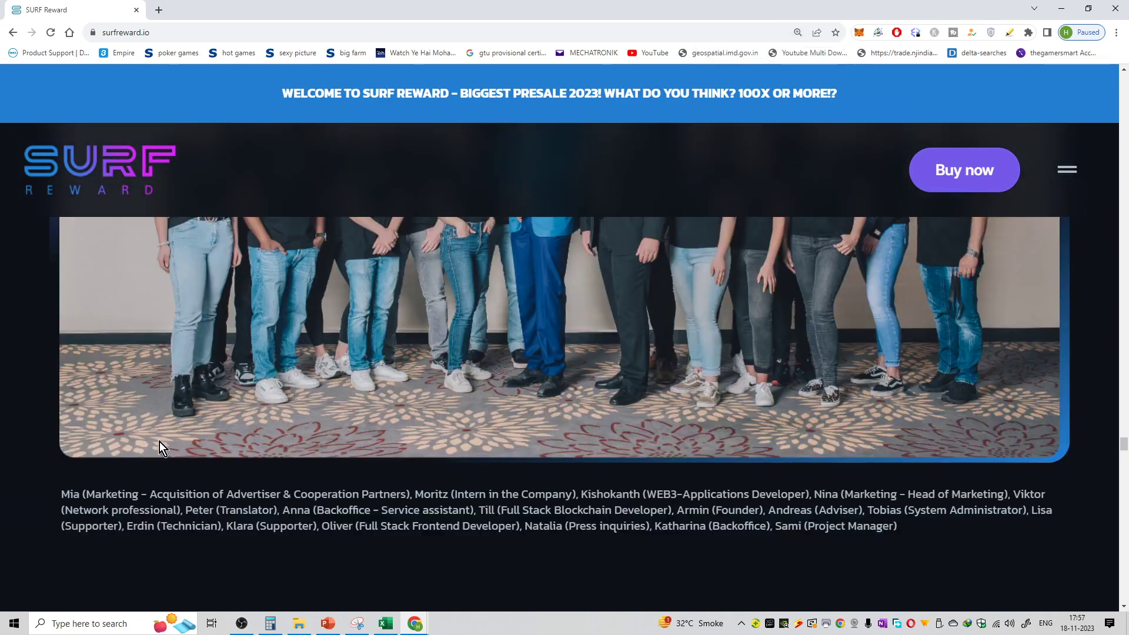
pyautogui.scroll(-3)
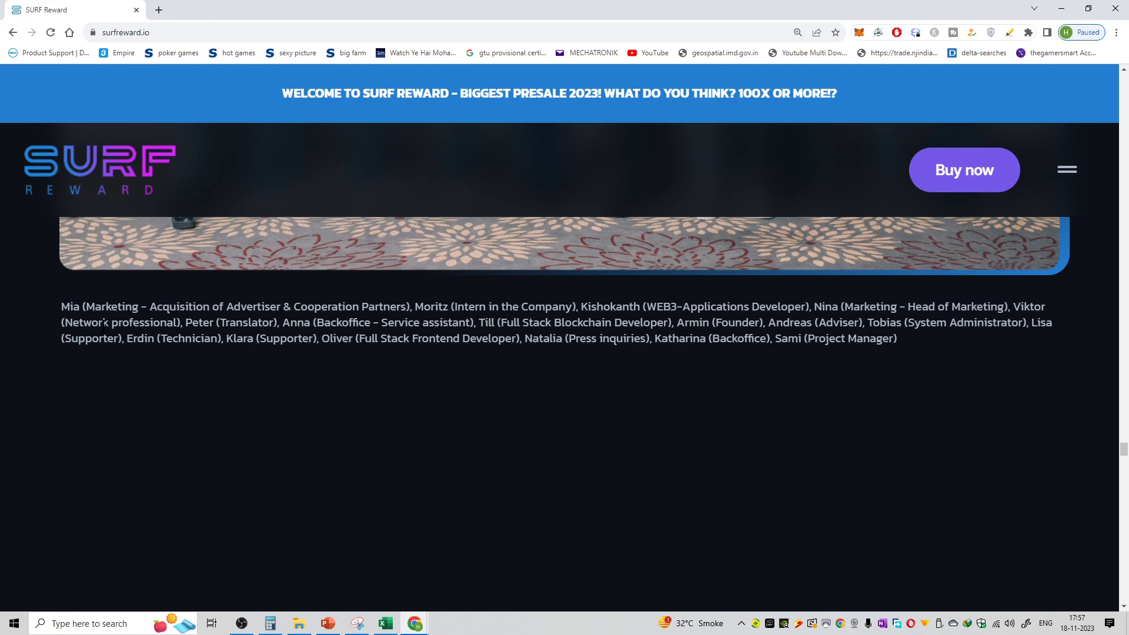
pyautogui.scroll(3)
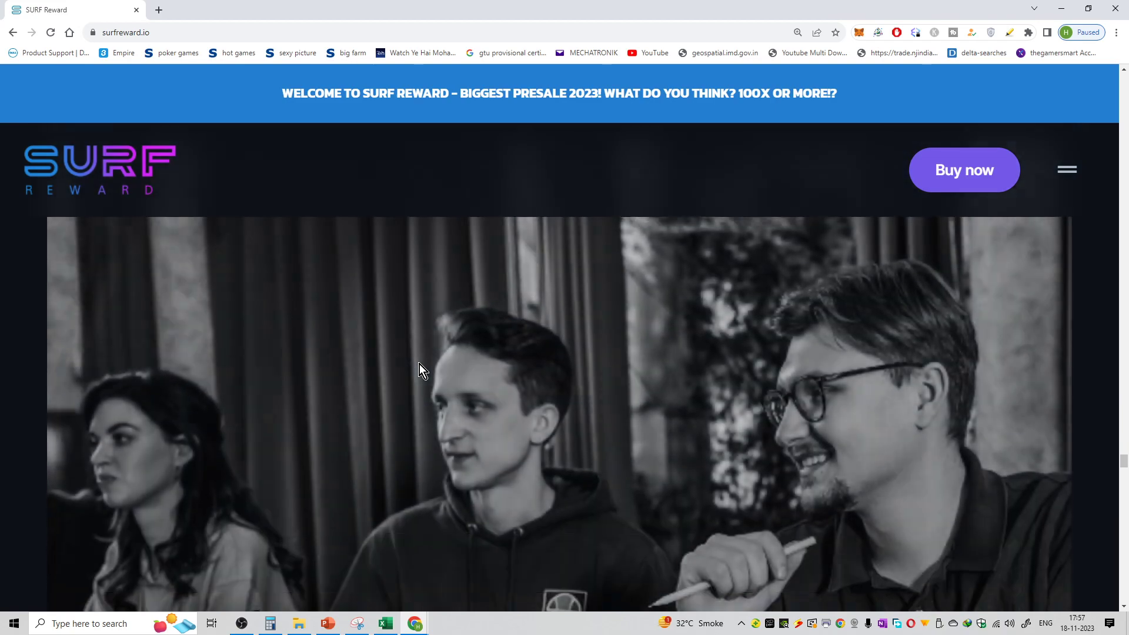
pyautogui.scroll(-3)
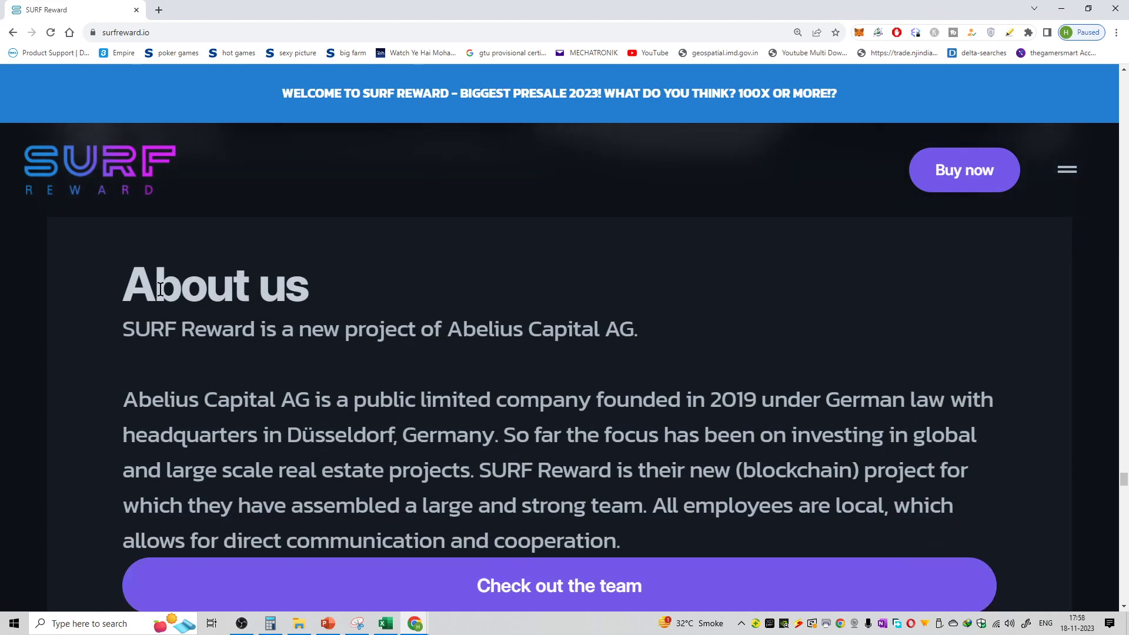
pyautogui.scroll(-3)
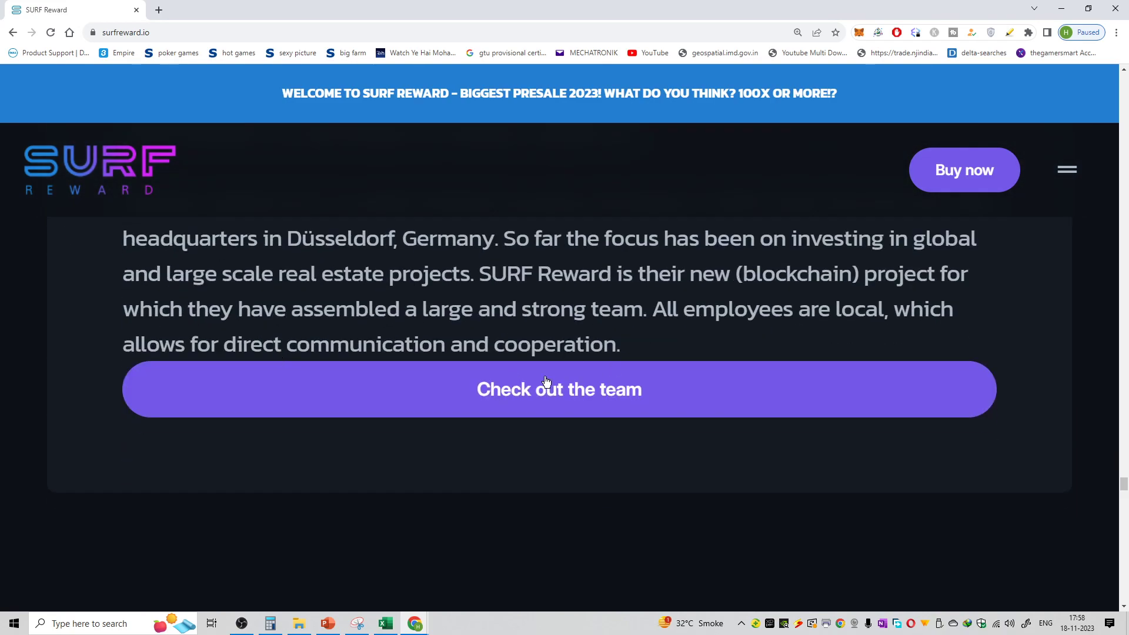
pyautogui.click(558, 388)
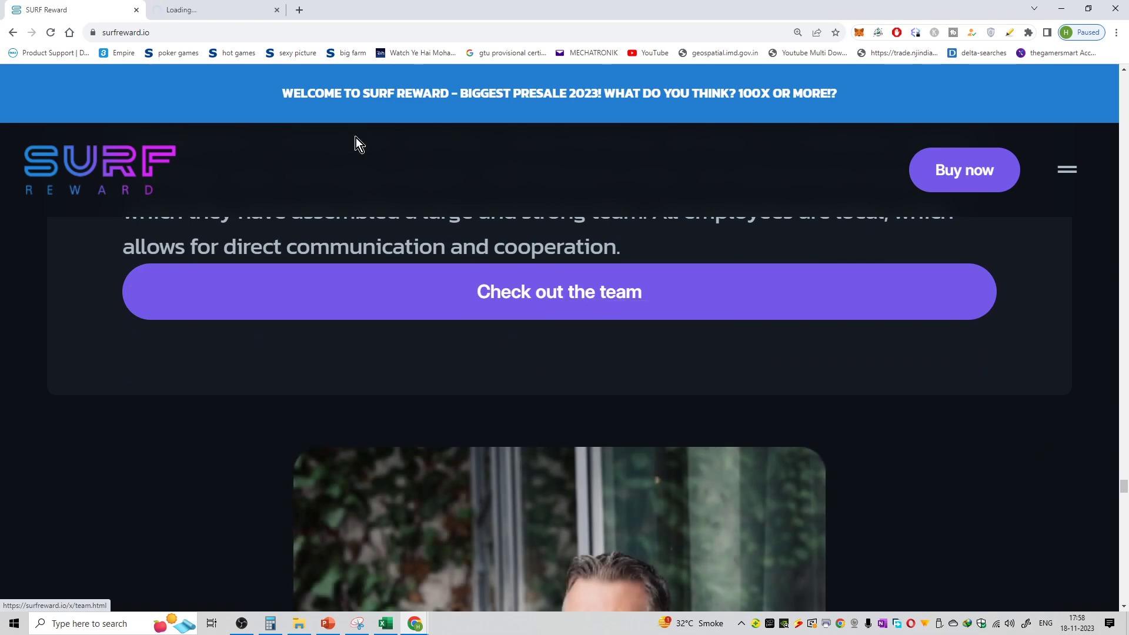
# Scroll the team page down to advisors Andreas Hinz and Ian Scarffe with LinkedIn icons.
pyautogui.click(559, 292)
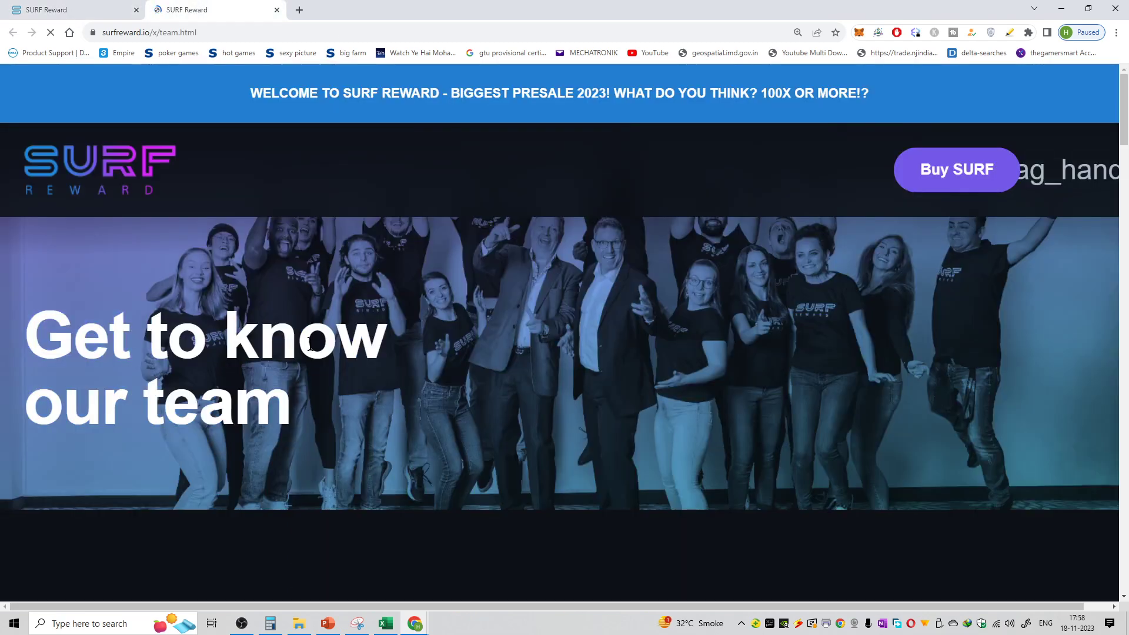
pyautogui.scroll(-3)
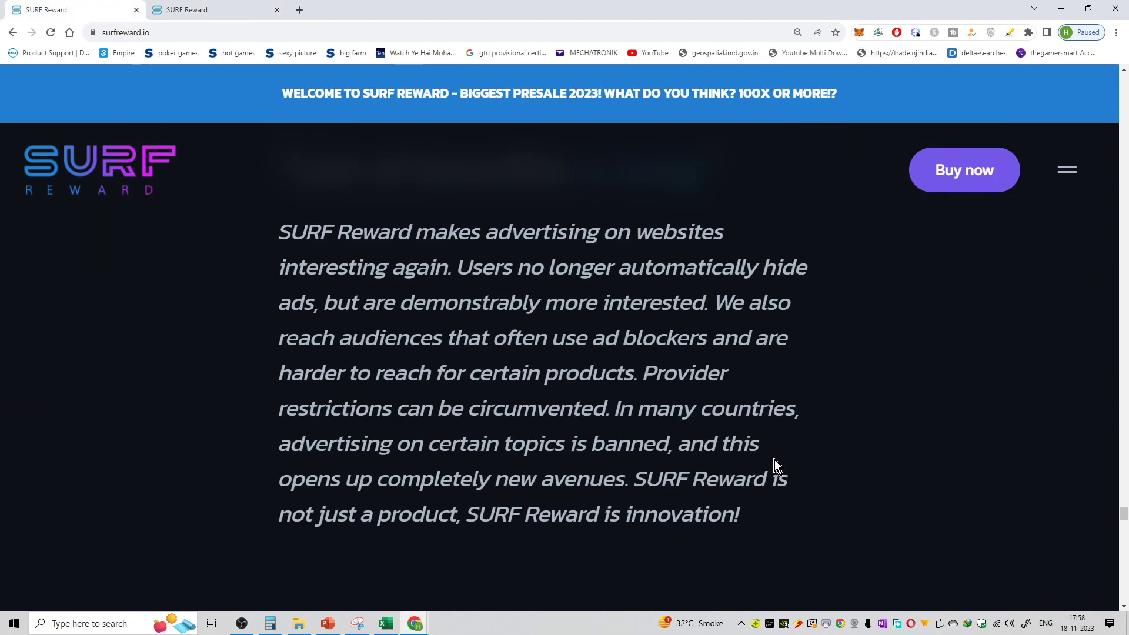
pyautogui.scroll(-3)
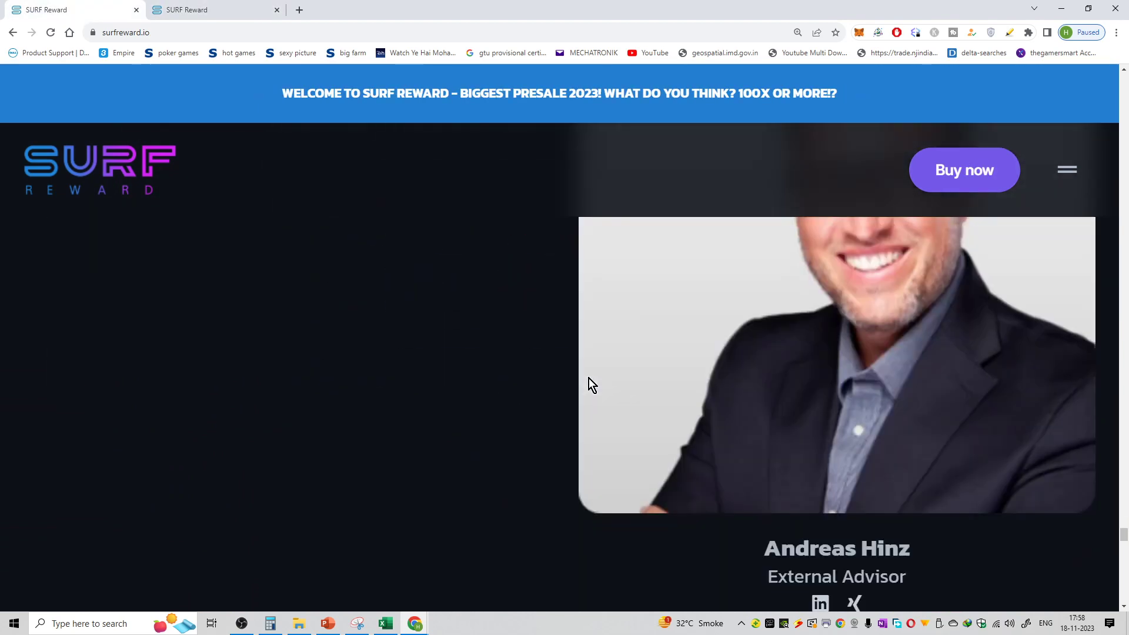
pyautogui.scroll(-3)
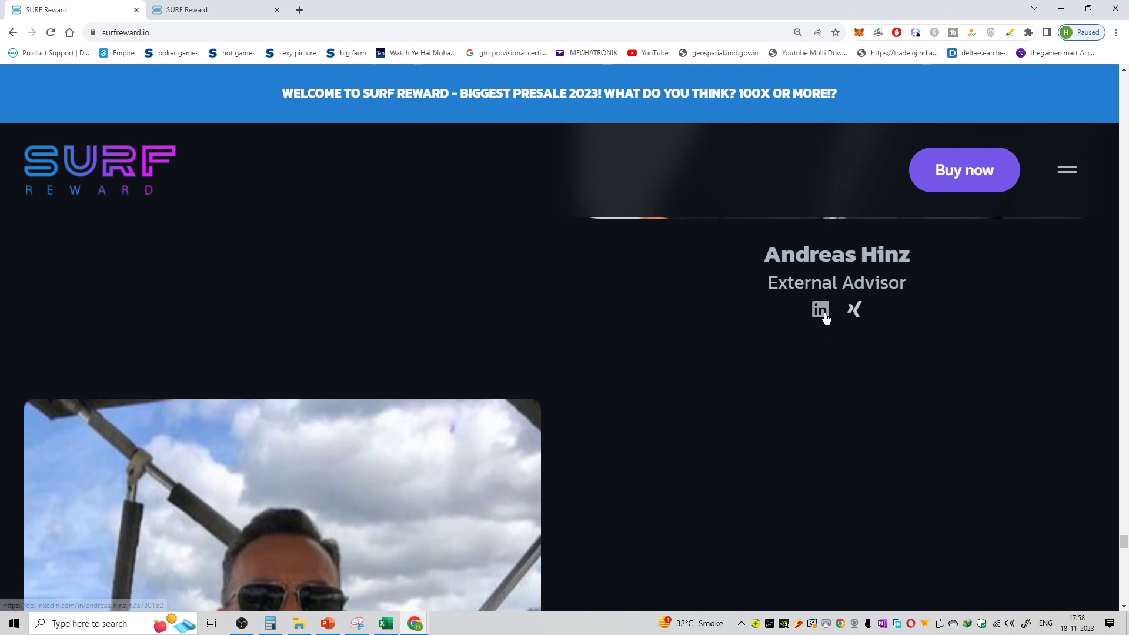
pyautogui.moveTo(753, 442)
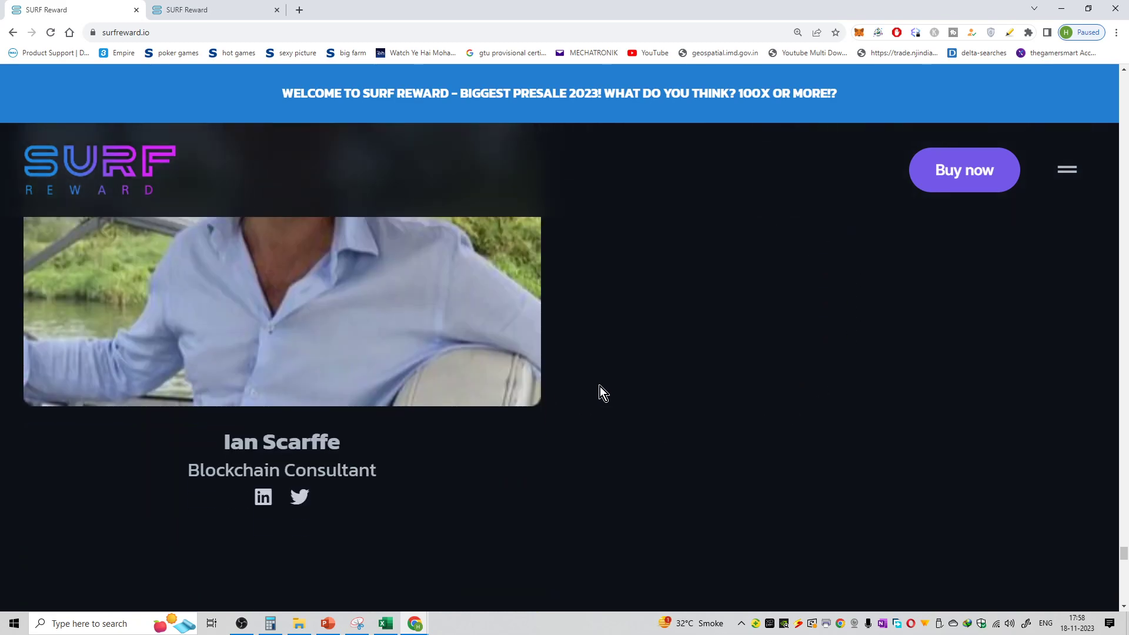
pyautogui.scroll(-3)
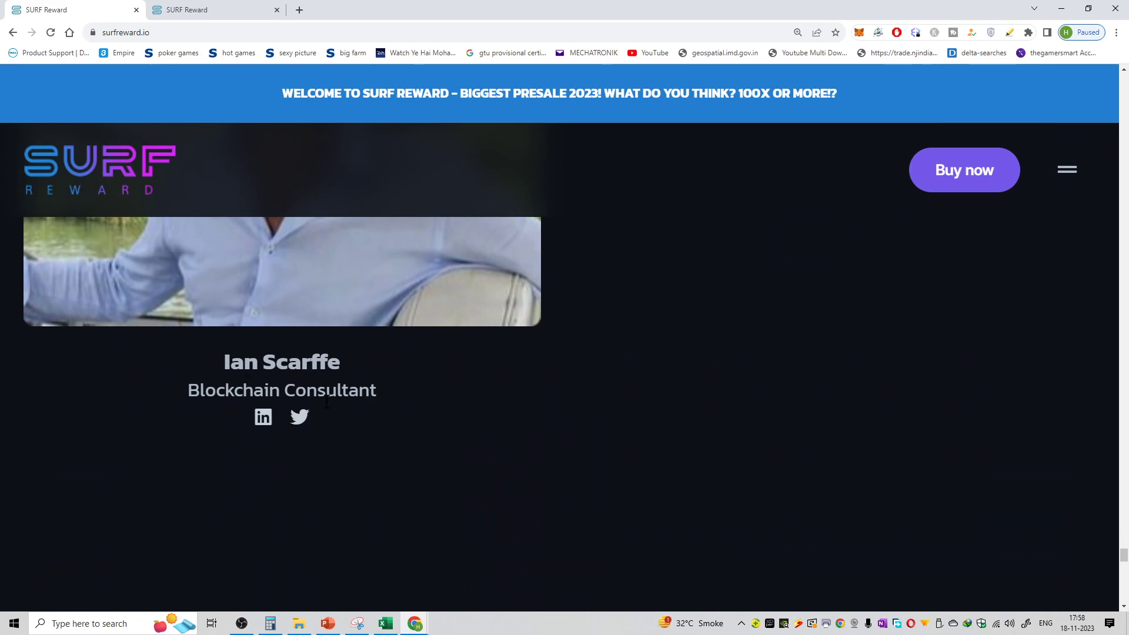